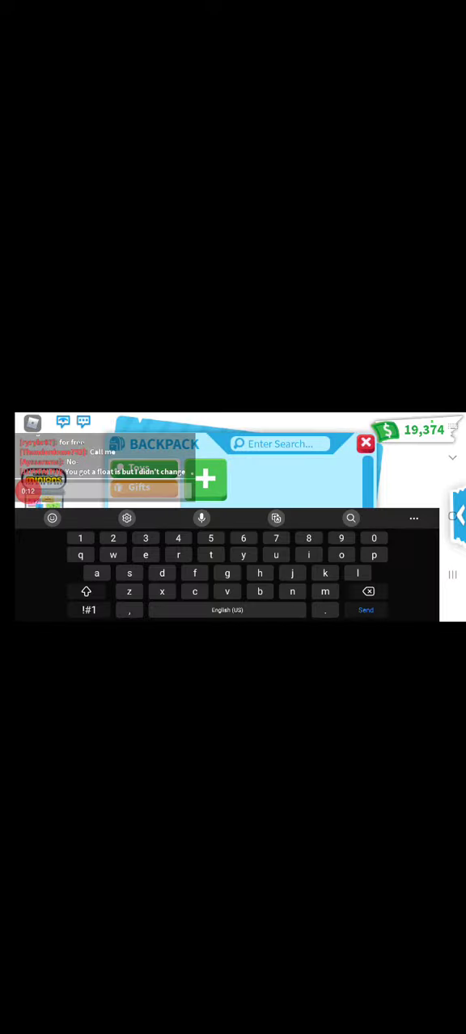
# Close the backpack search and walk onto the Neon Cave's Place Pet ring
pyautogui.click(366, 442)
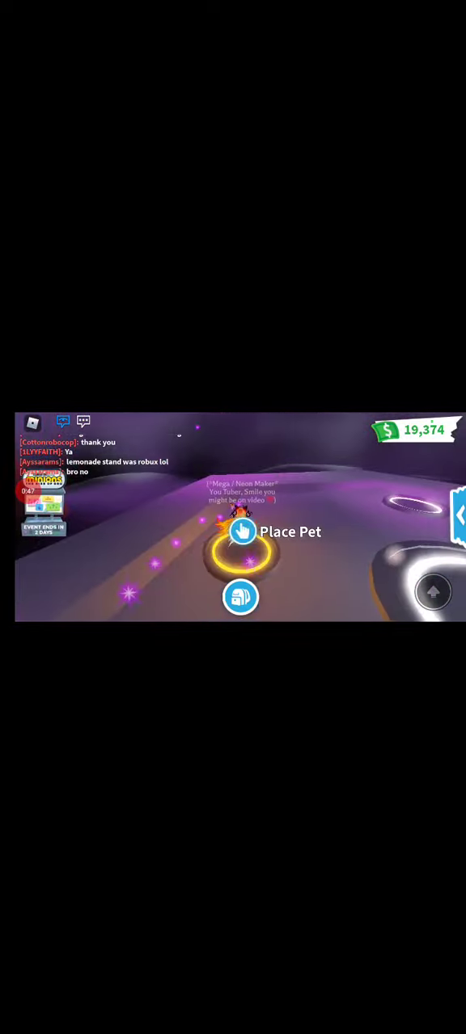
# Place the pets in the neon cave ring to combine them into a neon
pyautogui.click(241, 532)
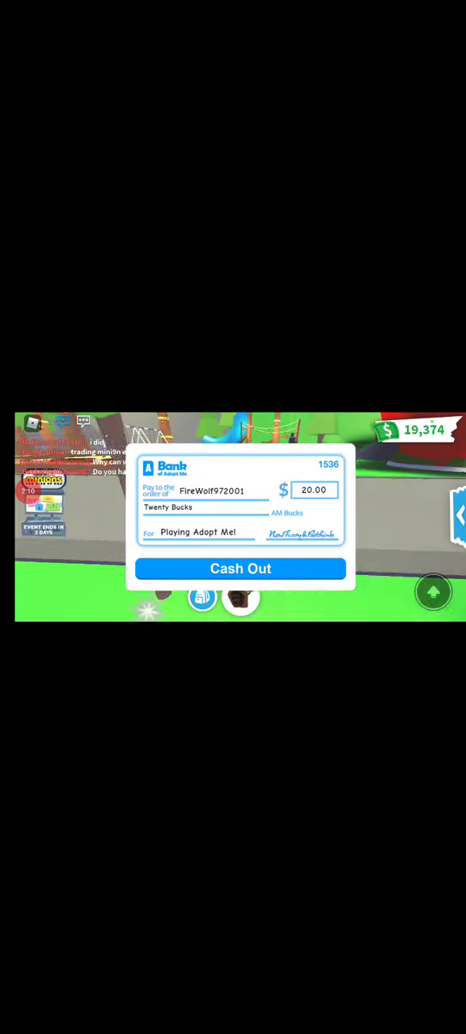
# Cash out the 20-buck paycheck, then open the backpack at home
pyautogui.click(240, 569)
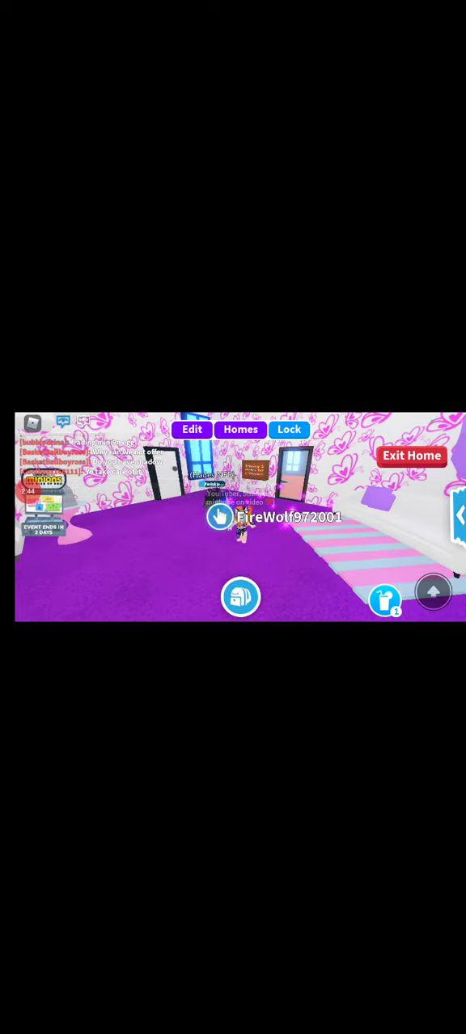
pyautogui.click(241, 597)
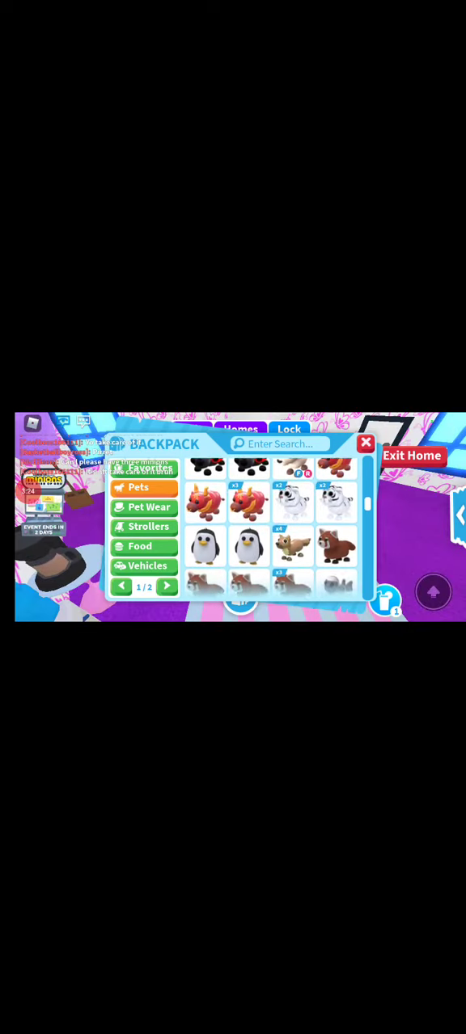
# Scroll the Pets grid to show doges, starfish and a sloth
pyautogui.scroll(-3)
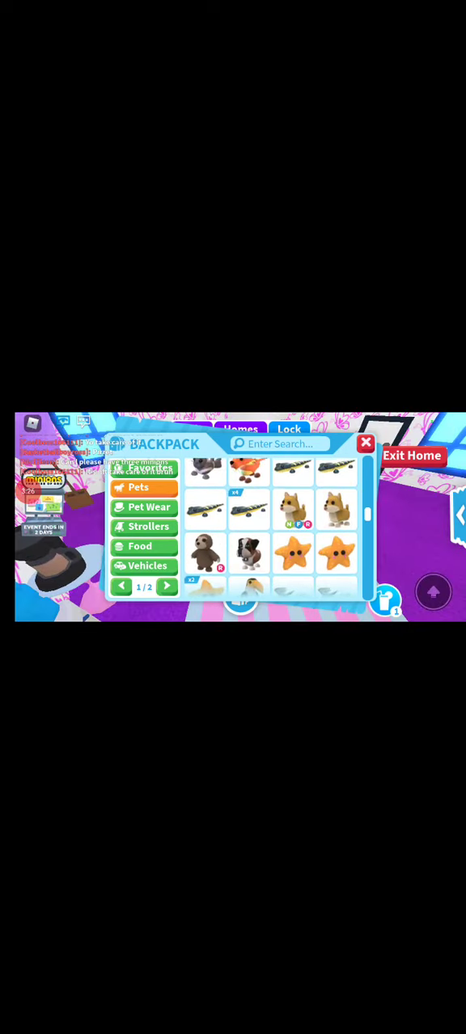
# Reopen the backpack and scroll to mice, seahorse, white cats and bats
pyautogui.click(367, 443)
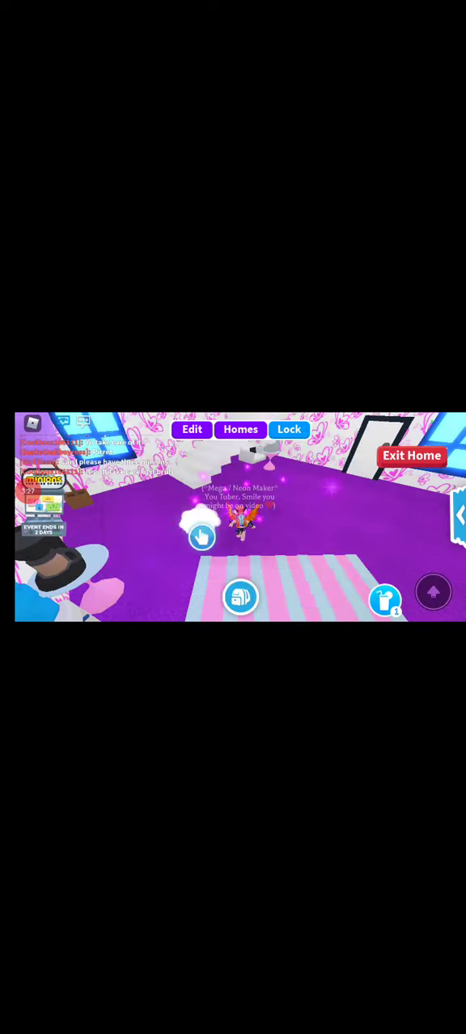
pyautogui.click(241, 596)
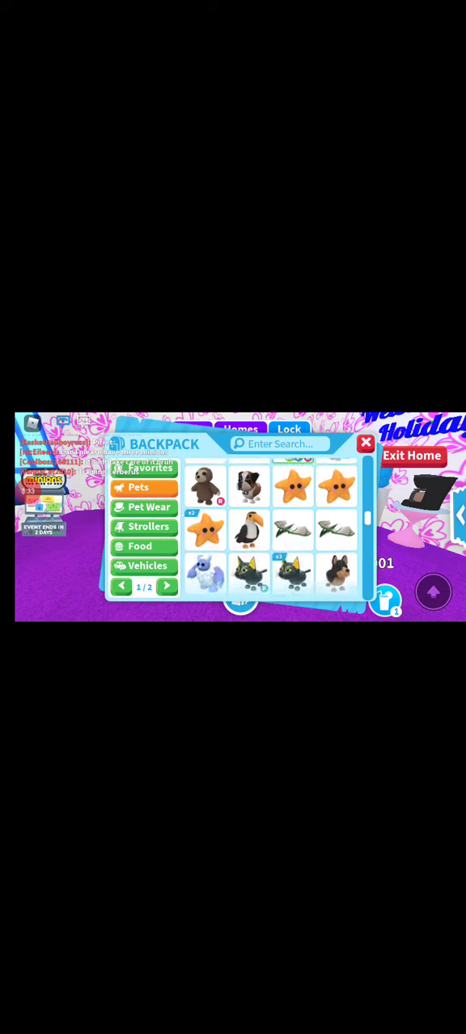
pyautogui.scroll(-3)
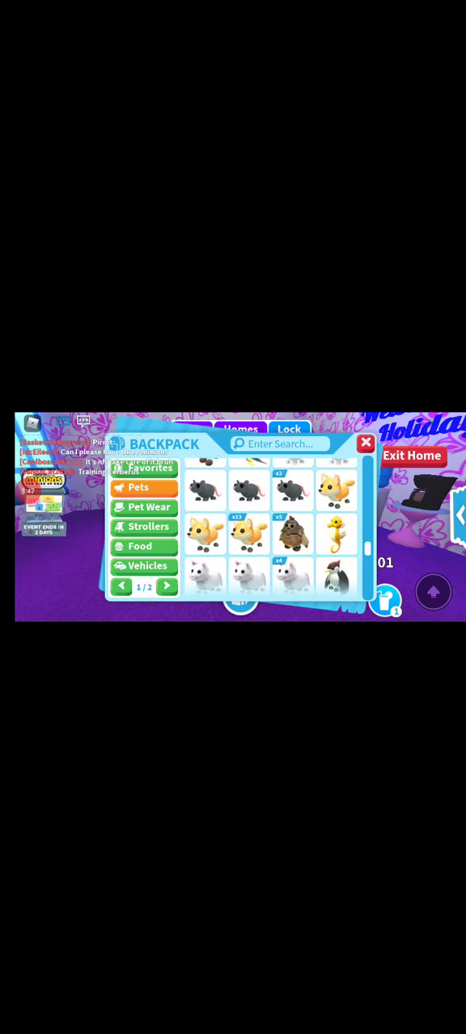
pyautogui.scroll(-3)
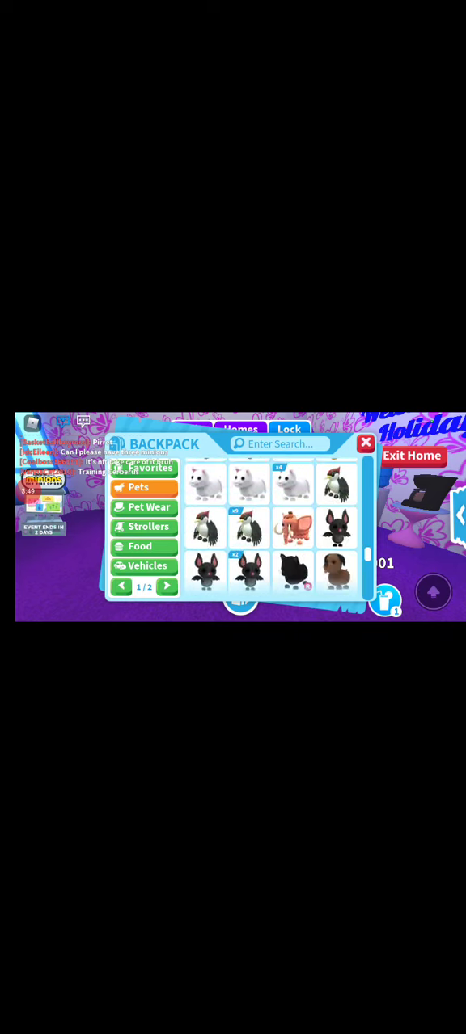
# Close the backpack and walk around the house with post-teen pet Scruffy
pyautogui.click(365, 442)
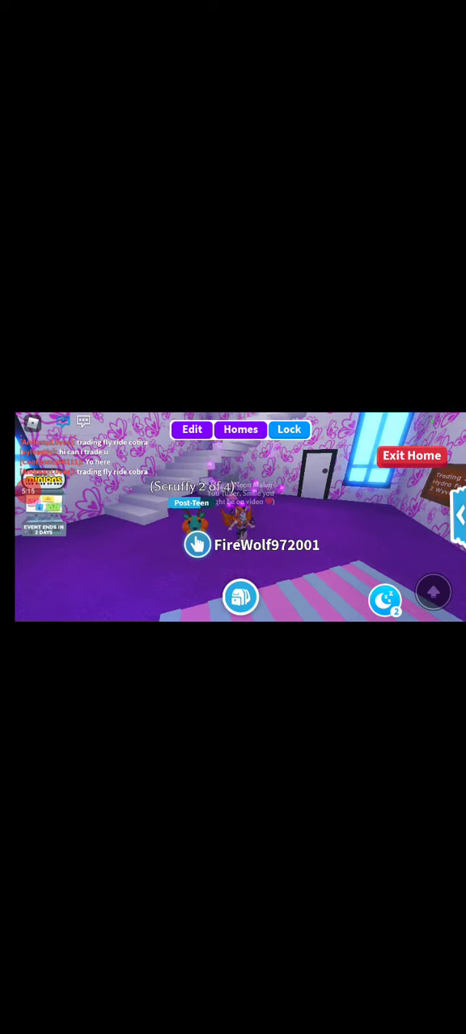
pyautogui.click(198, 545)
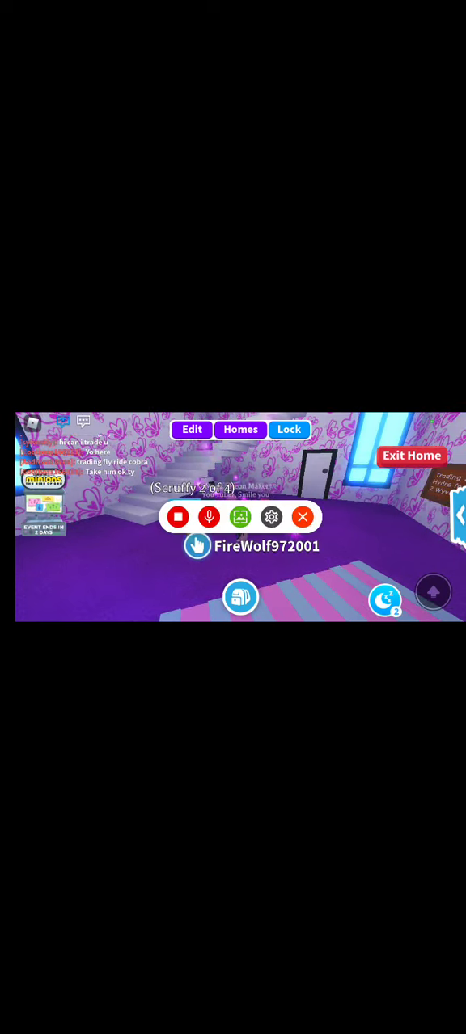